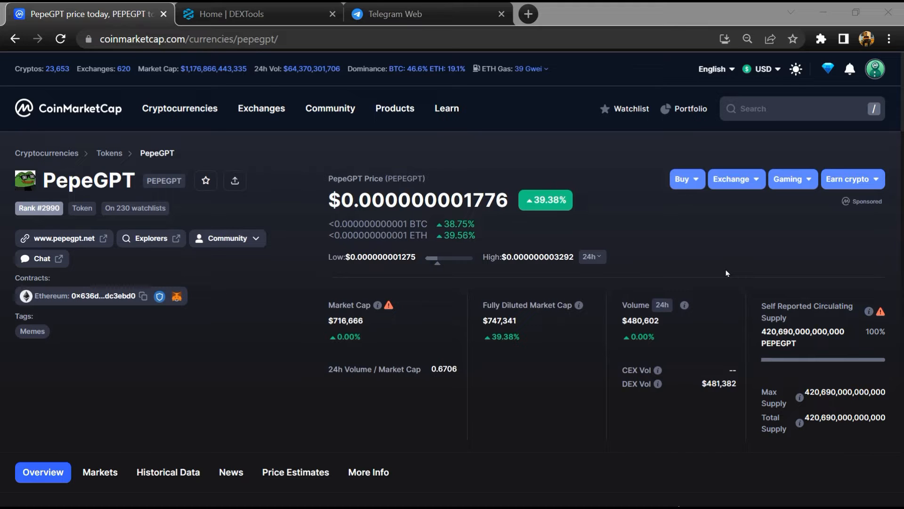
mouse_move(717, 279)
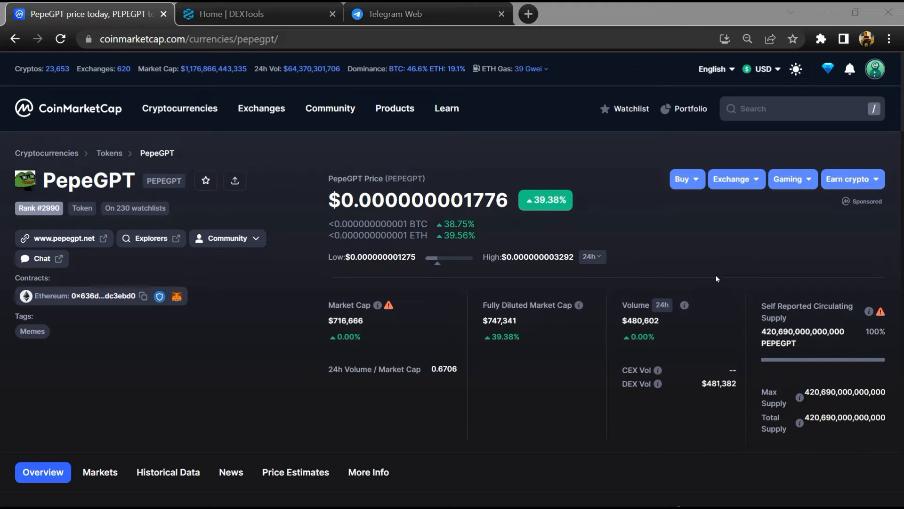
mouse_move(368, 337)
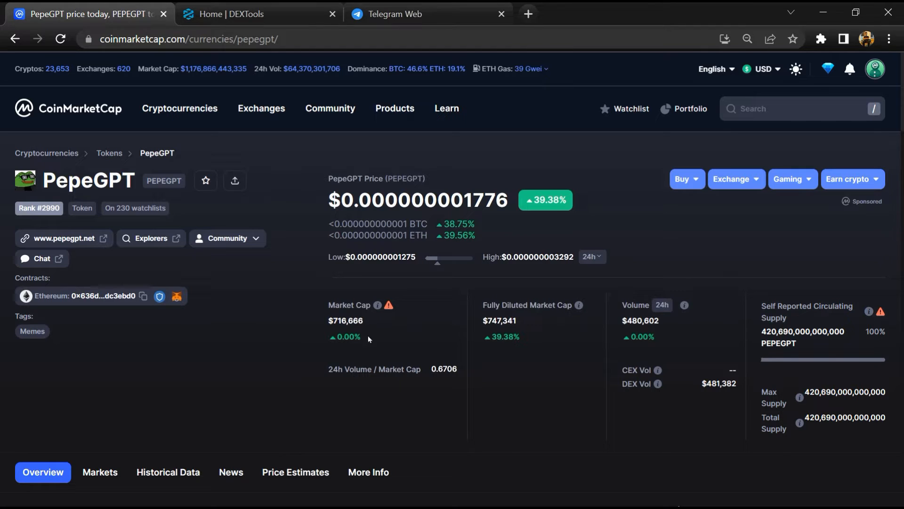
mouse_move(716, 254)
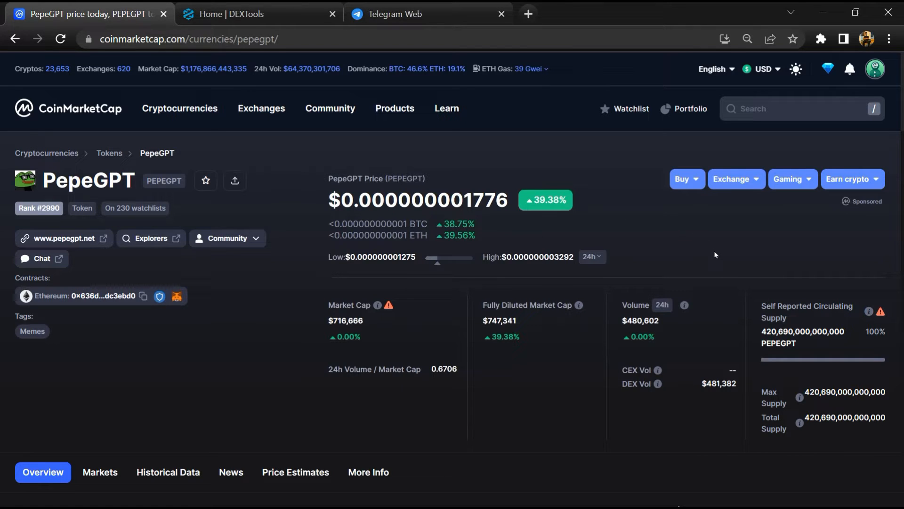
Step: Scroll the PepeGPT CoinMarketCap page and follow its community Chat link to Telegram
scroll("down", 3)
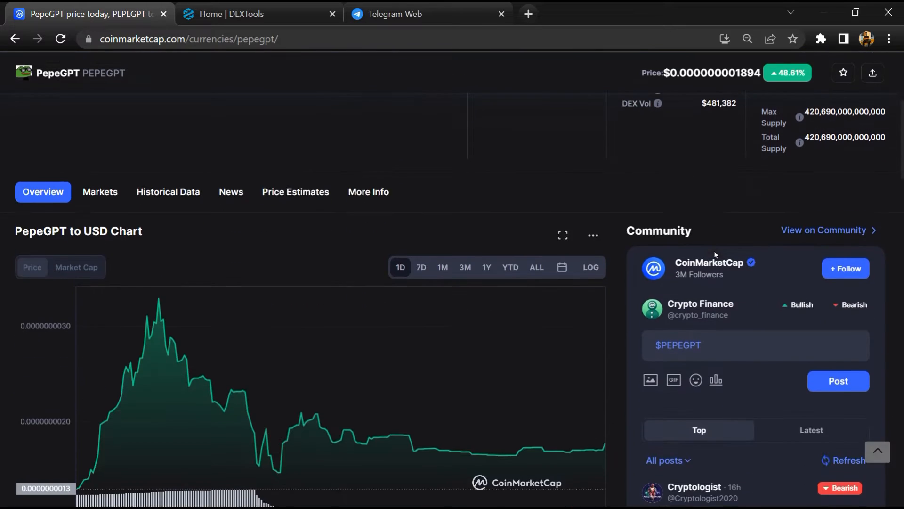
scroll("down", 3)
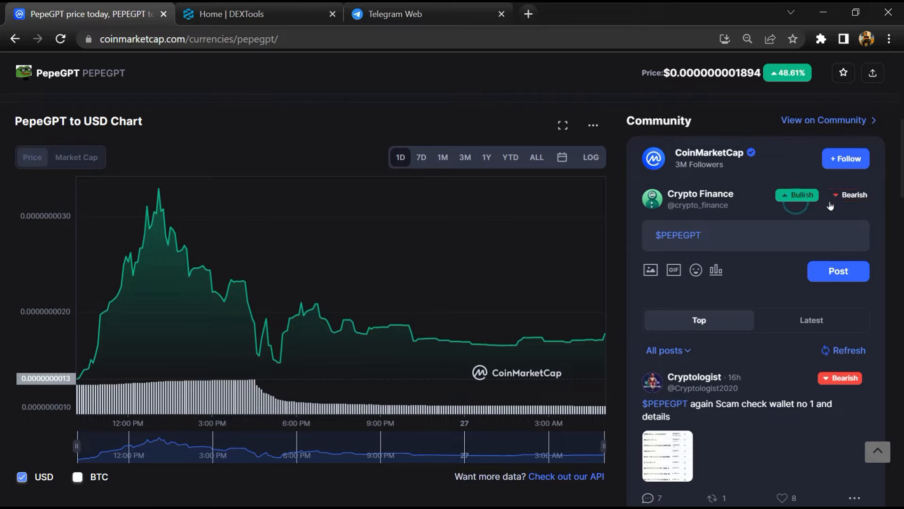
scroll("down", 3)
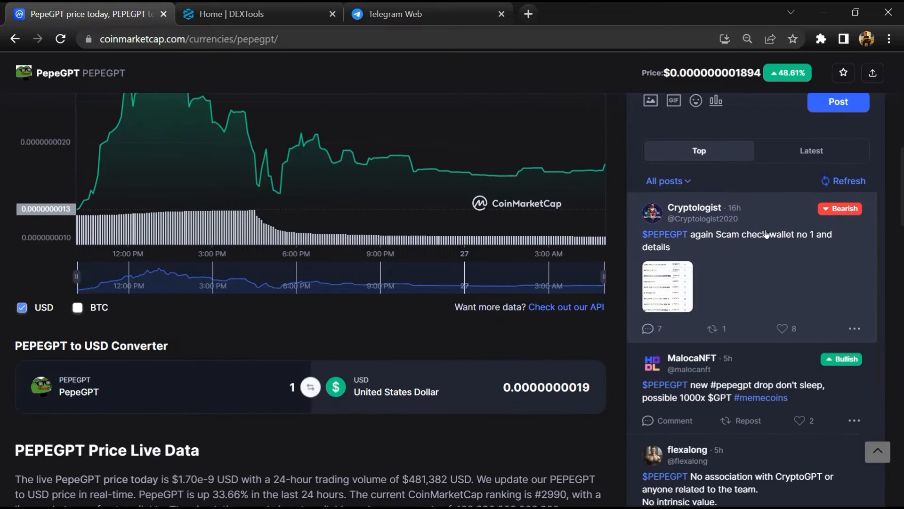
scroll("down", 3)
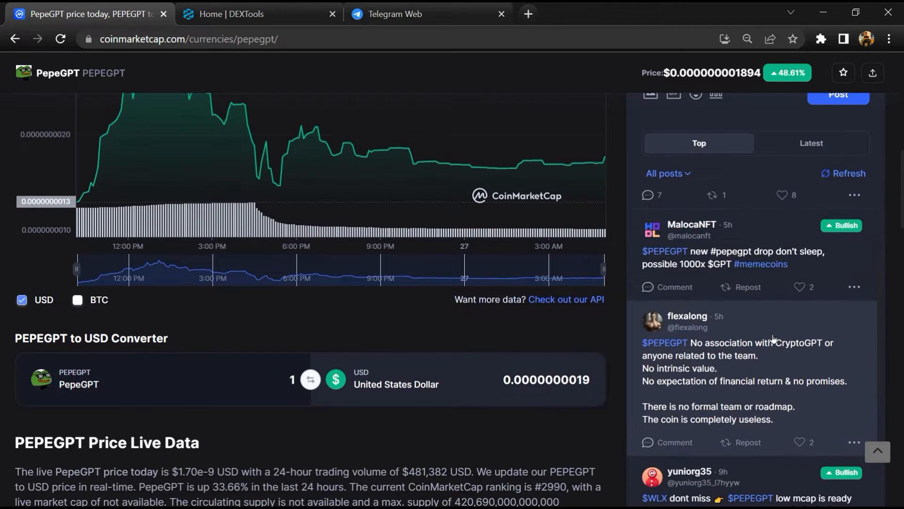
scroll("down", 3)
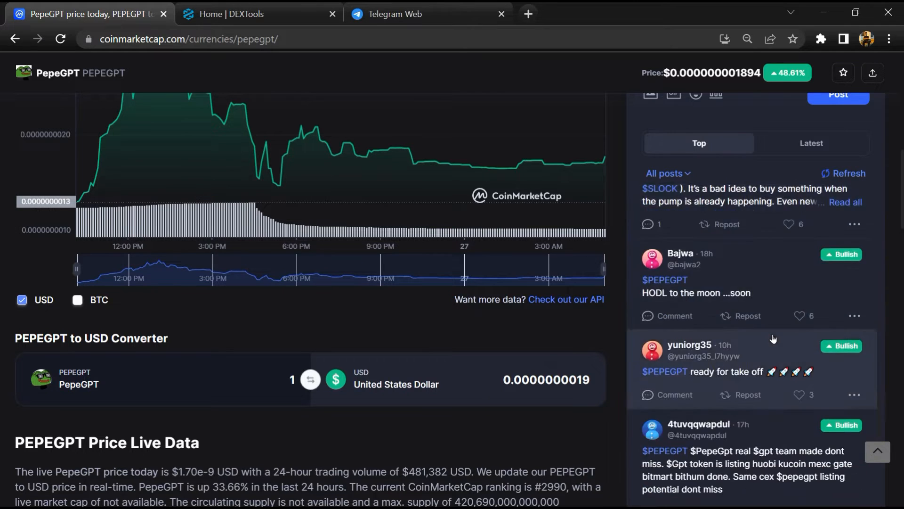
scroll("down", 3)
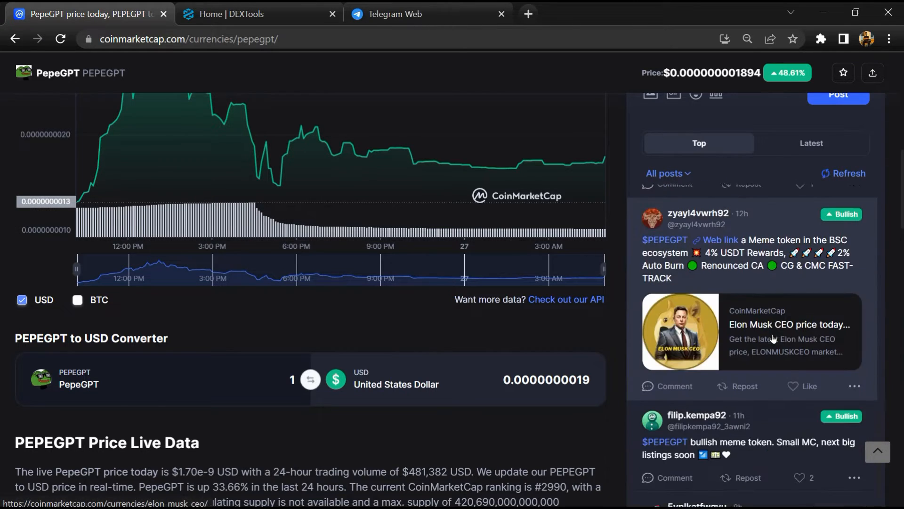
scroll("down", 3)
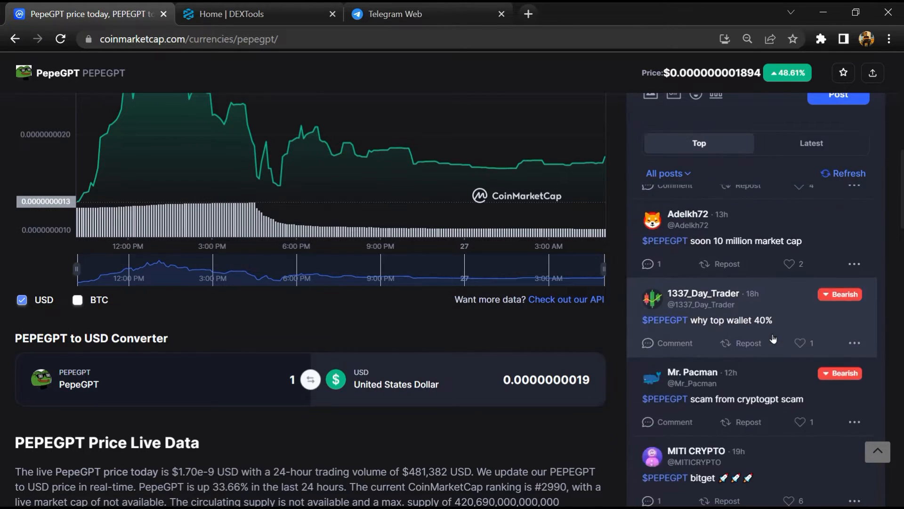
scroll("down", 3)
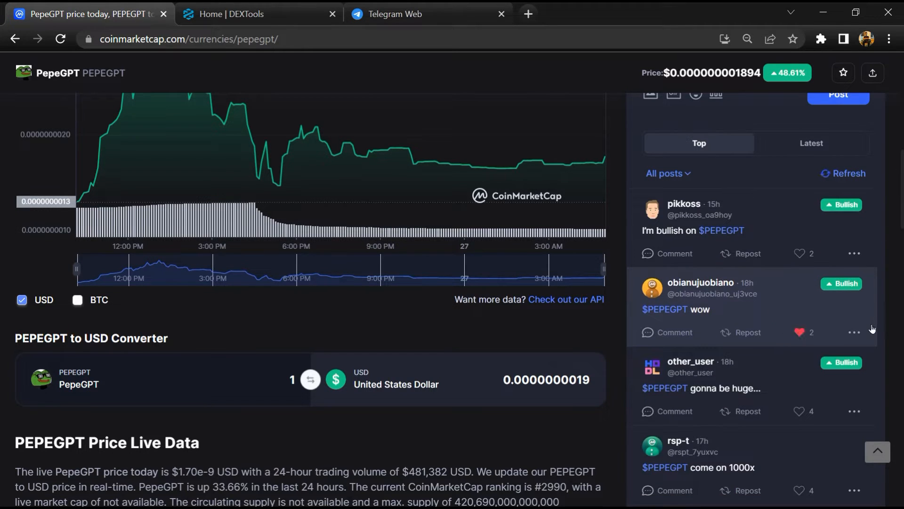
scroll("up", 3)
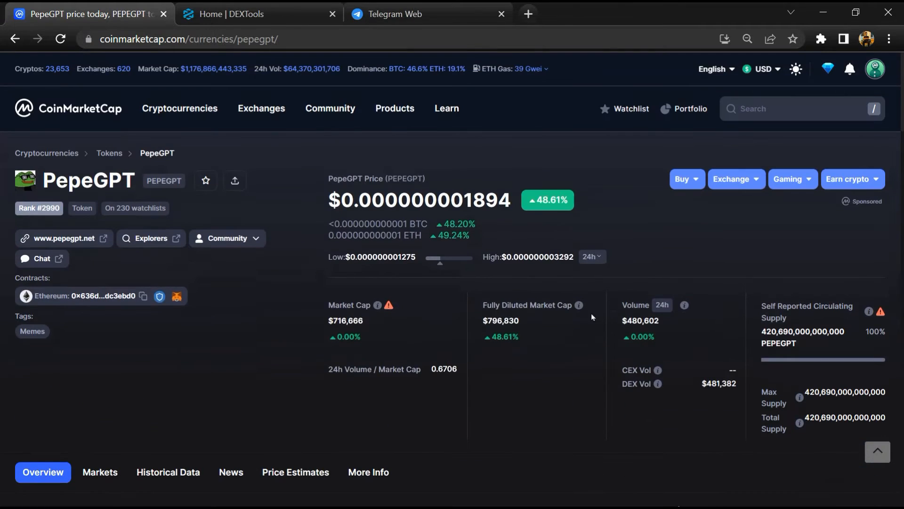
mouse_move(41, 264)
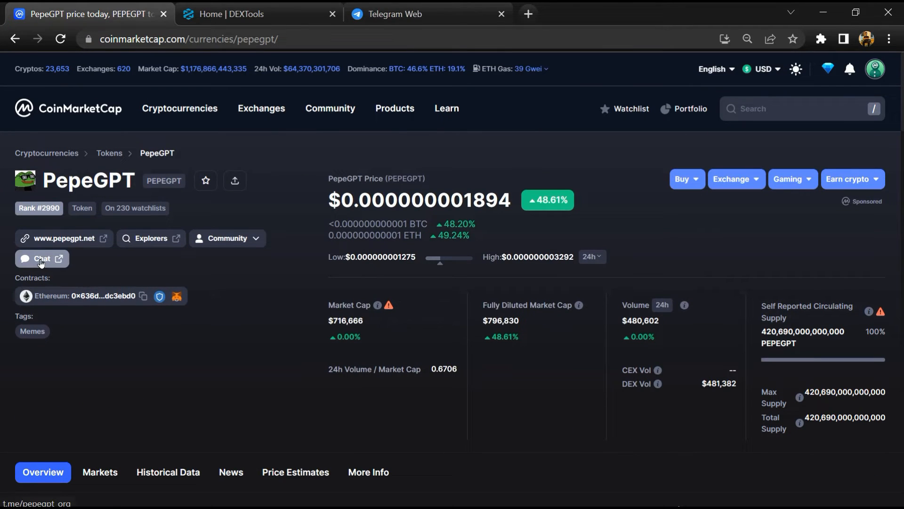
left_click(42, 259)
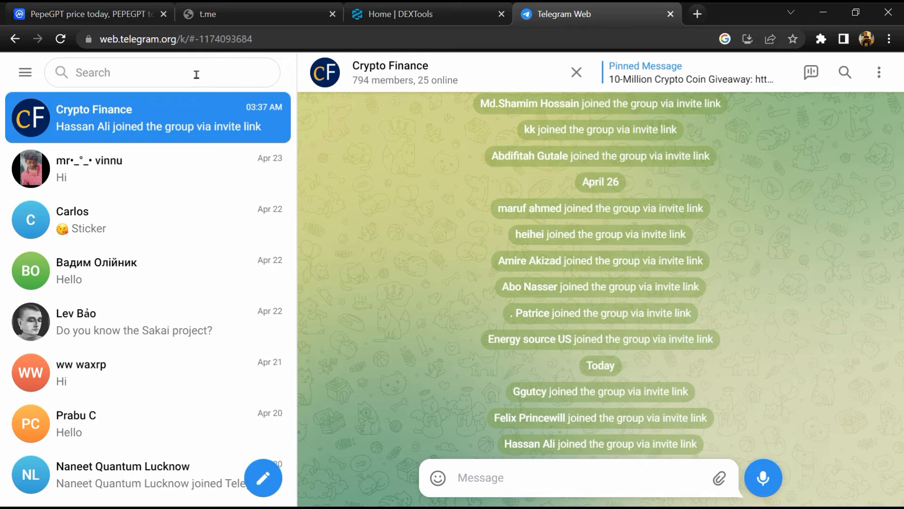
Step: Find PEPEGPT Chat via 'pepegpt_org', search its messages for 'scam', then return to CoinMarketCap
type("pepegpt_org")
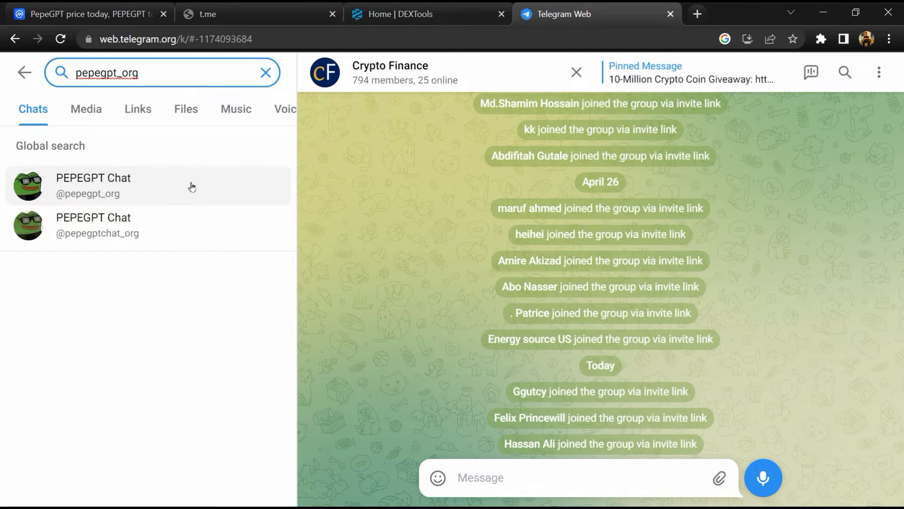
left_click(94, 185)
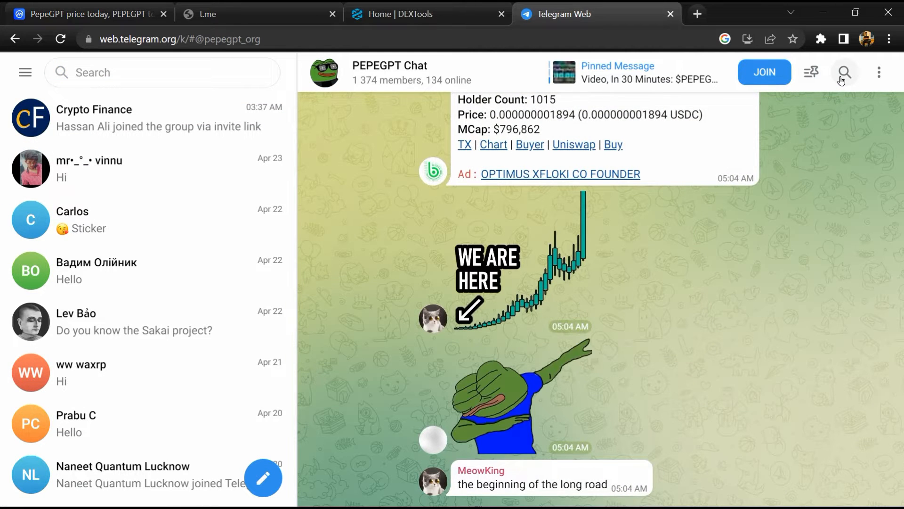
left_click(847, 73)
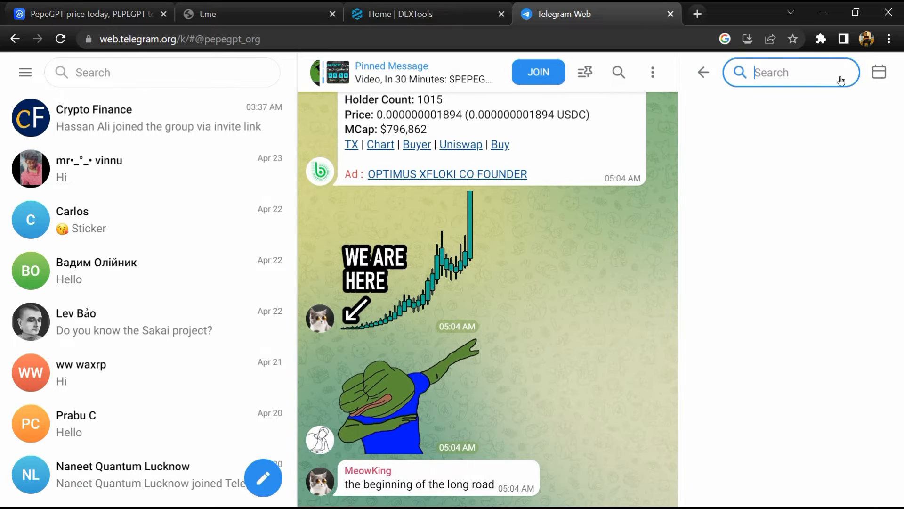
type("scam")
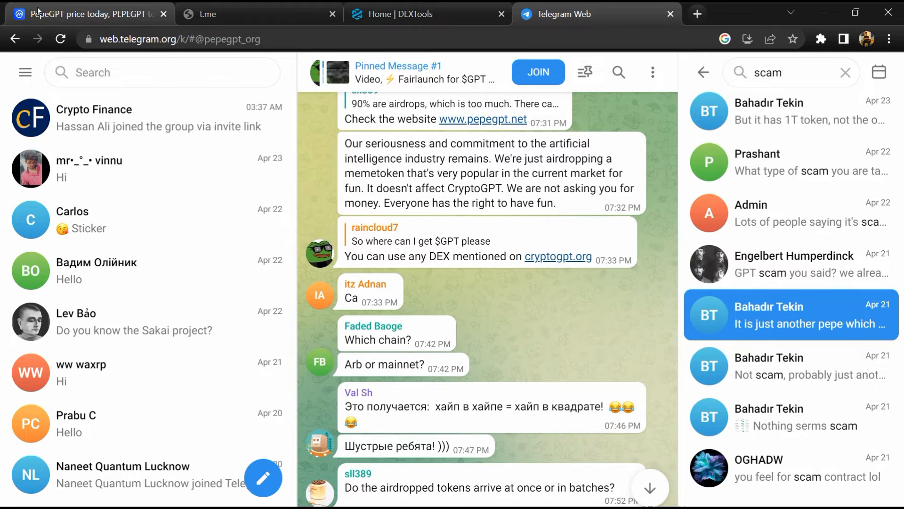
left_click(85, 14)
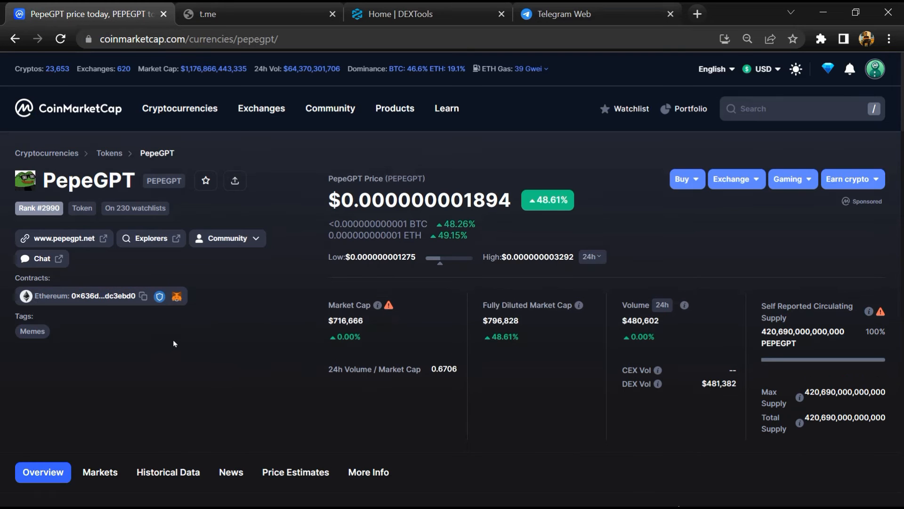
mouse_move(143, 296)
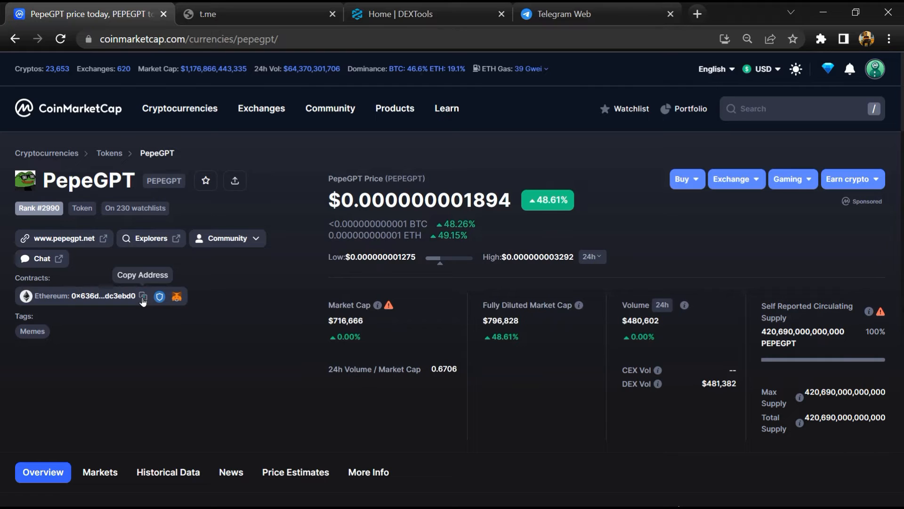
Step: Copy PepeGPT's Ethereum contract address and switch to the DEXTools pair search
left_click(143, 295)
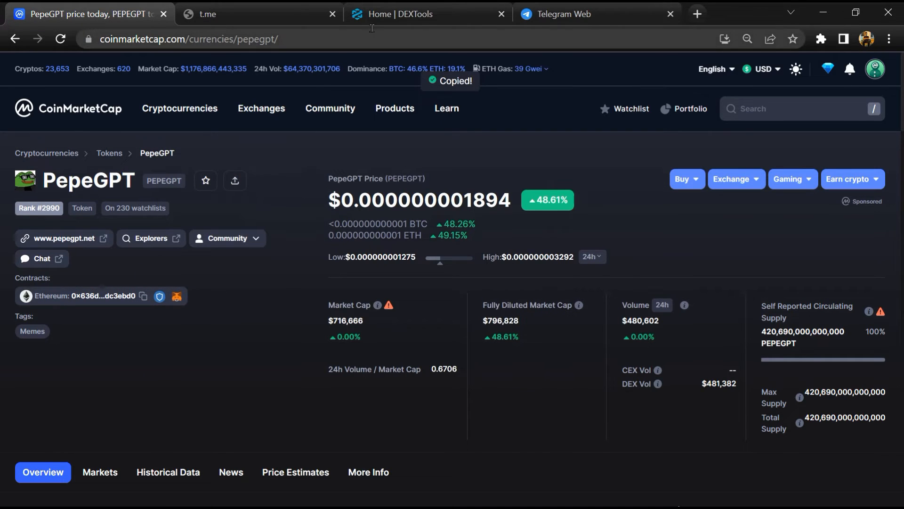
left_click(413, 14)
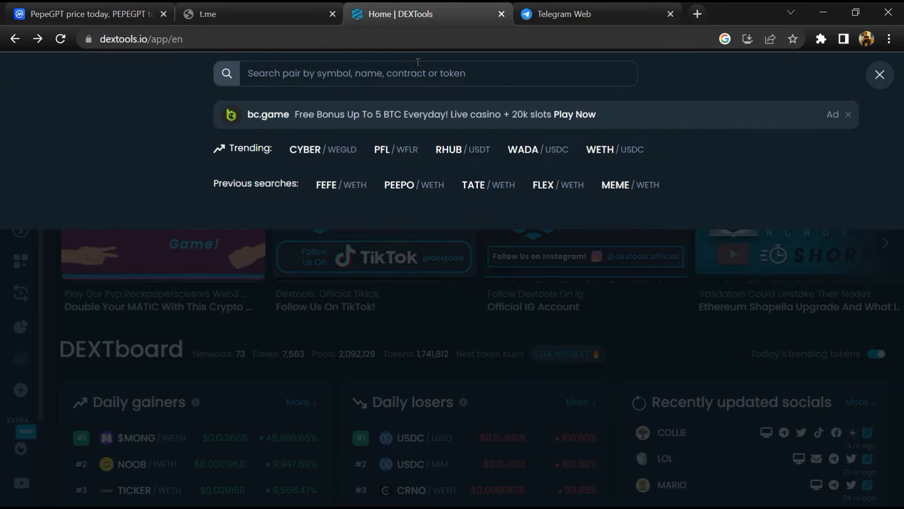
Step: Paste the contract into DEXTools, review the pepeGPT/USDC pair page, then return to CoinMarketCap
right_click(417, 61)
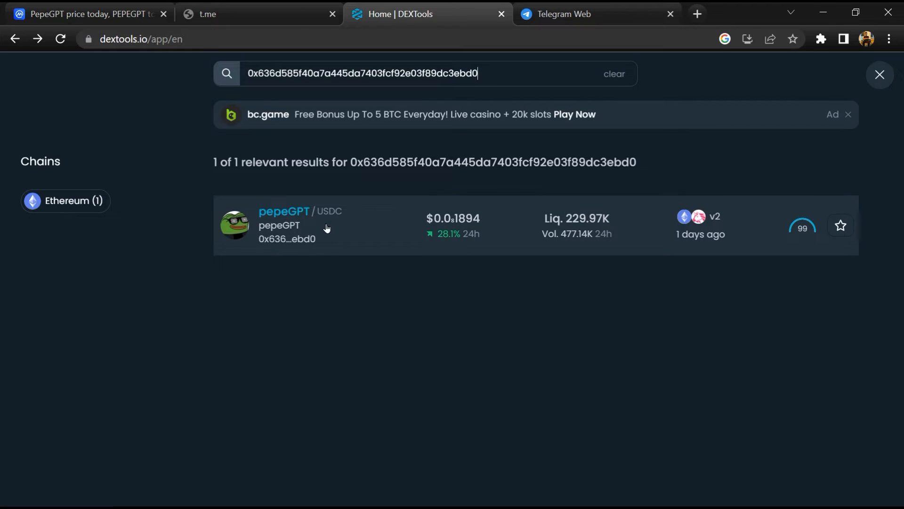
left_click(327, 226)
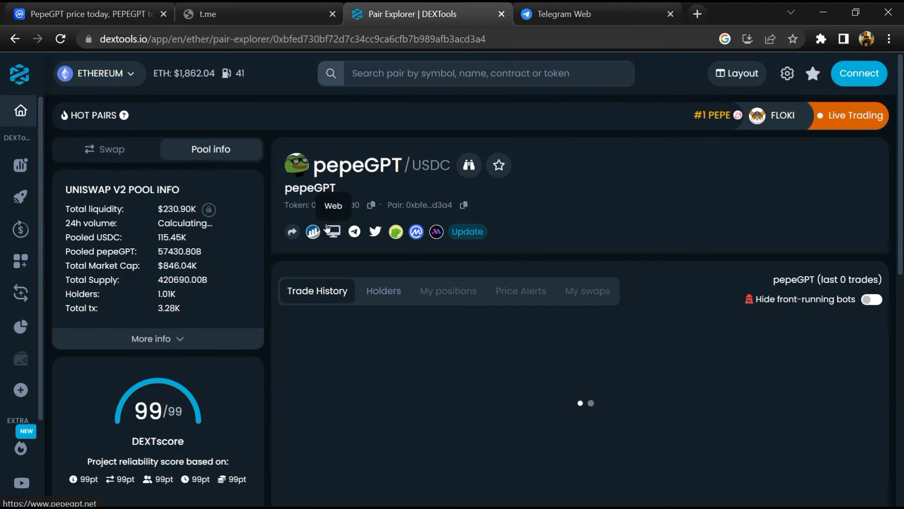
scroll("down", 3)
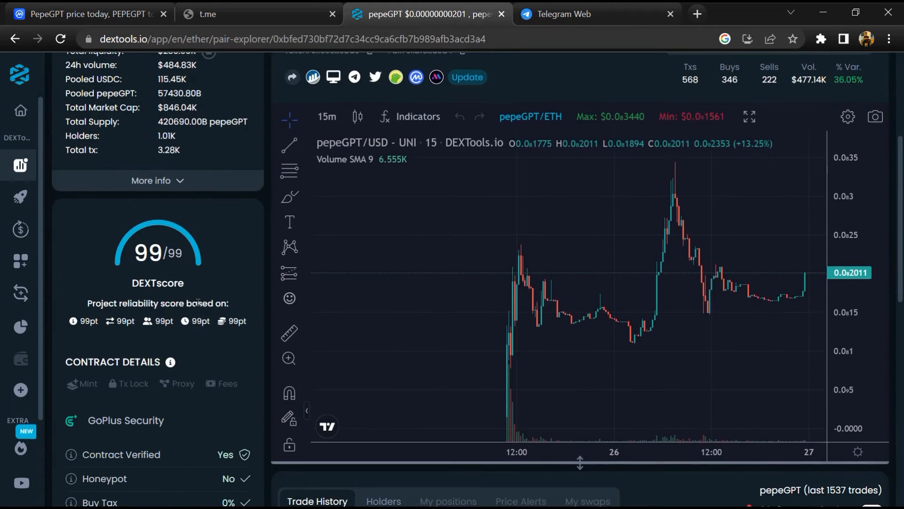
scroll("down", 3)
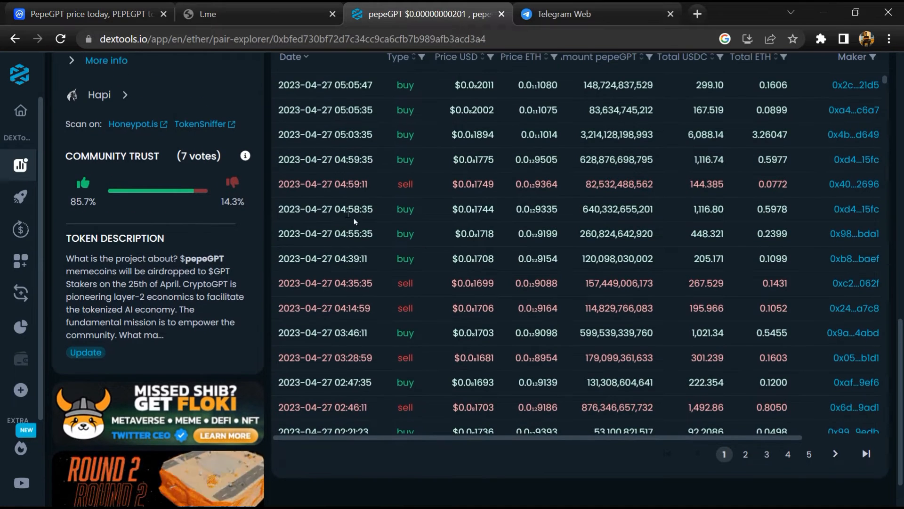
left_click(745, 454)
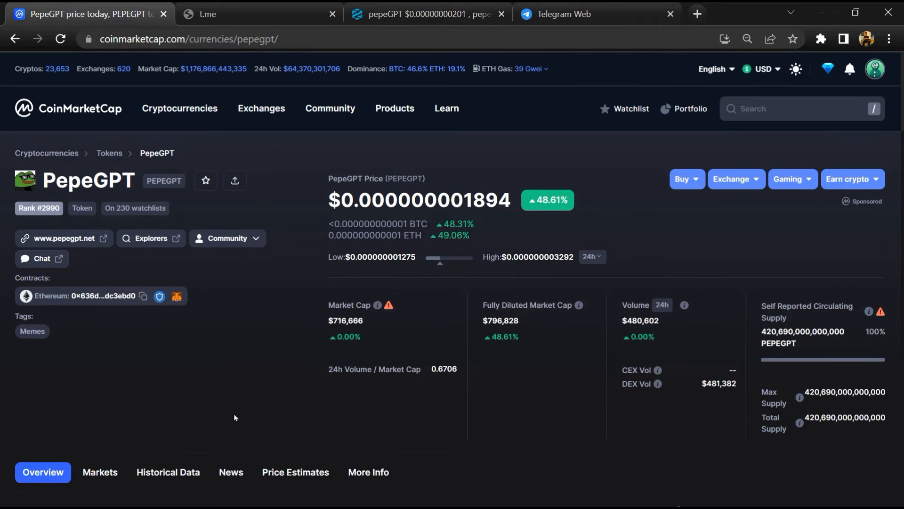
mouse_move(161, 370)
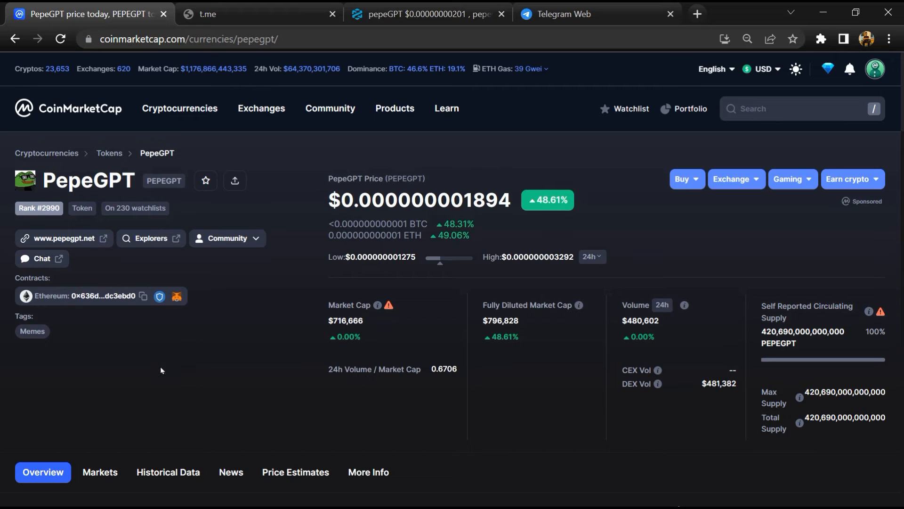
Step: Open PepeGPT's Markets tab and view its Uniswap v2 PEPEGPT/USDC spot pair
scroll("down", 3)
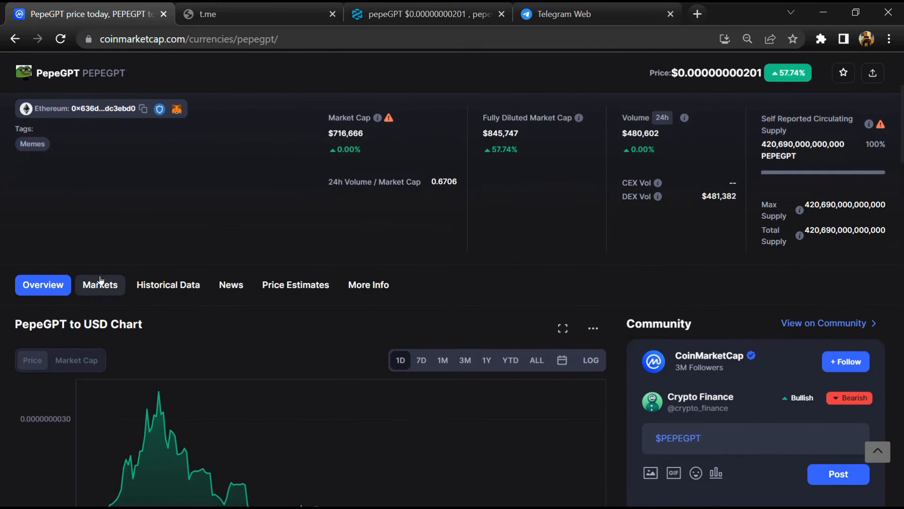
left_click(100, 284)
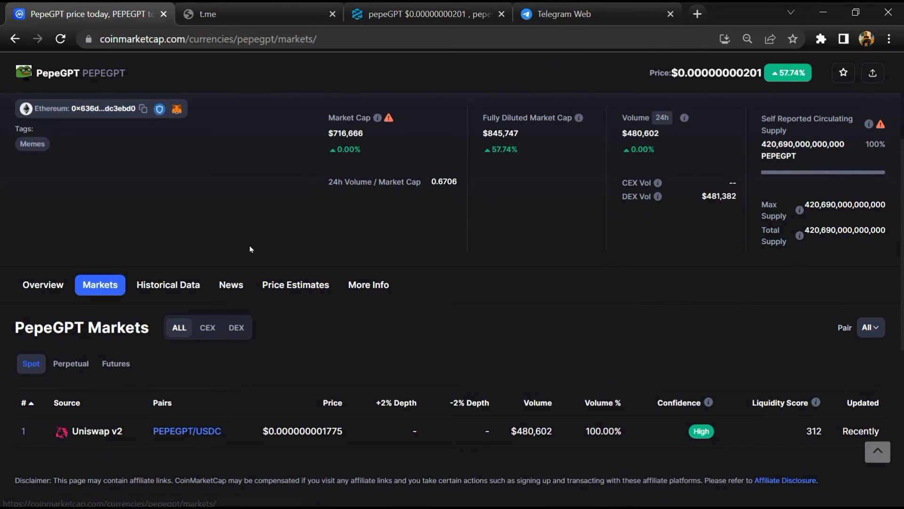
scroll("down", 3)
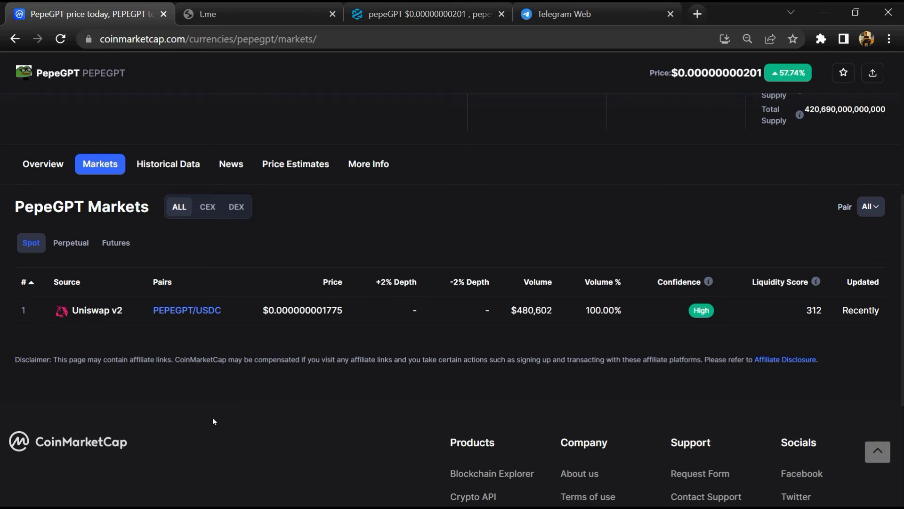
mouse_move(213, 419)
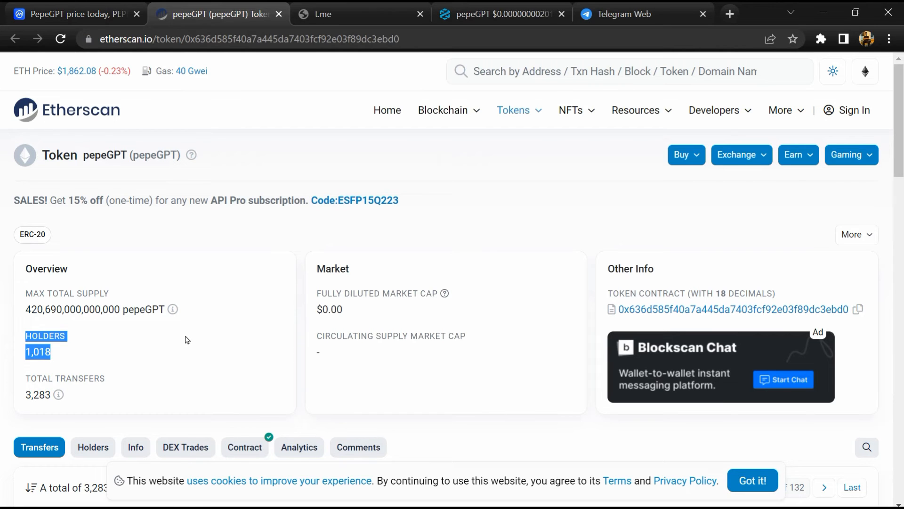
Step: Open the pepeGPT Holders tab and scroll the 1,018 holder rankings, top at 32.8851%
scroll("down", 3)
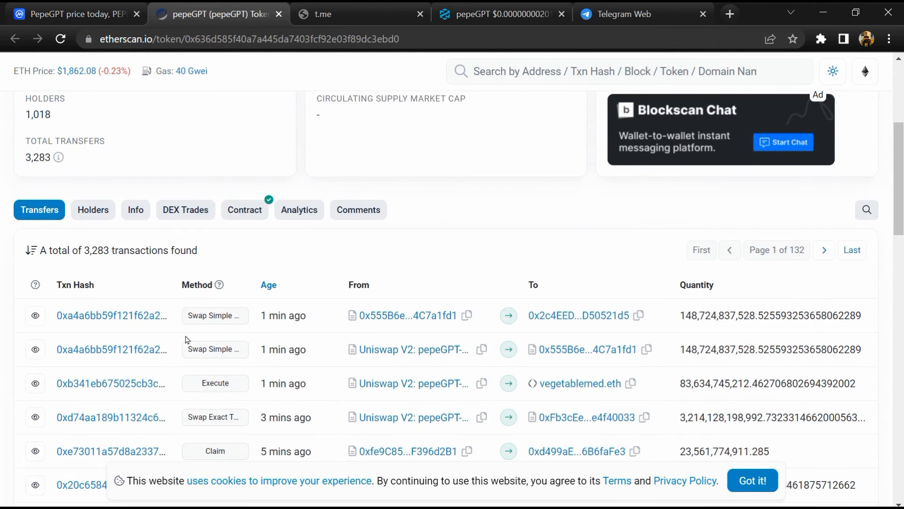
left_click(93, 209)
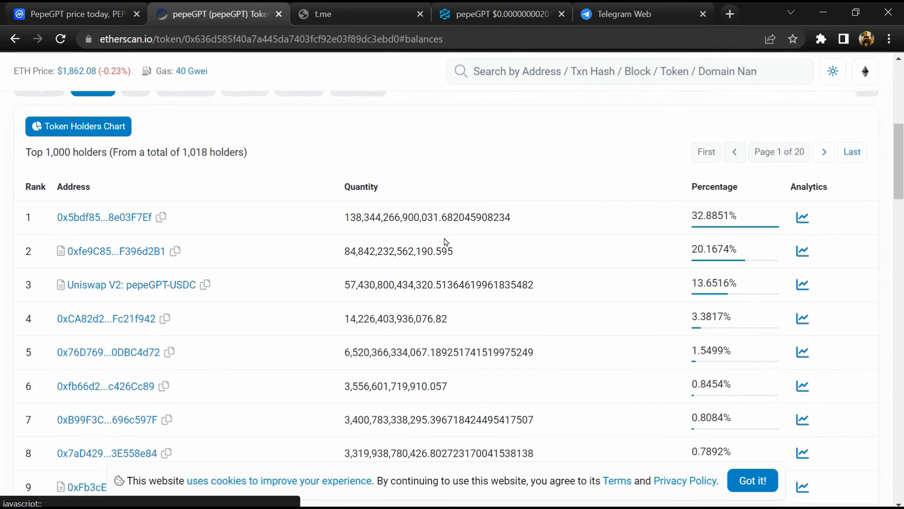
scroll("down", 3)
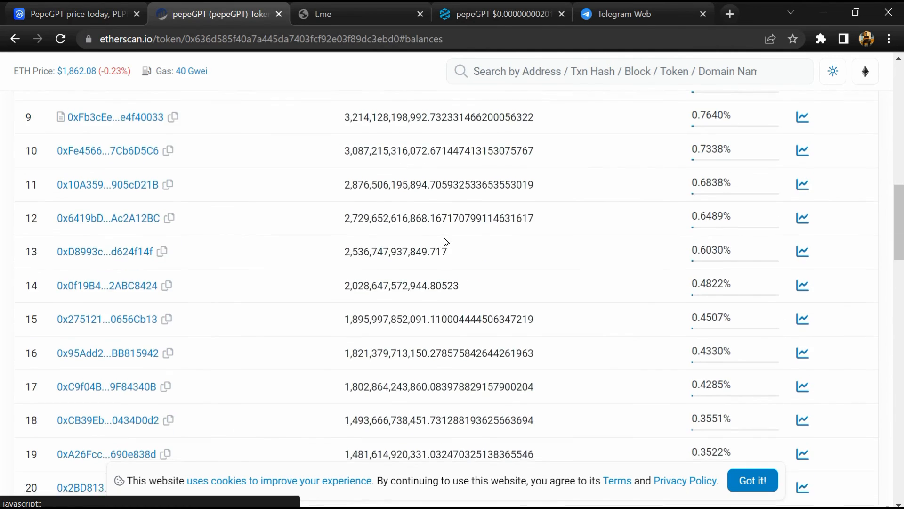
scroll("down", 3)
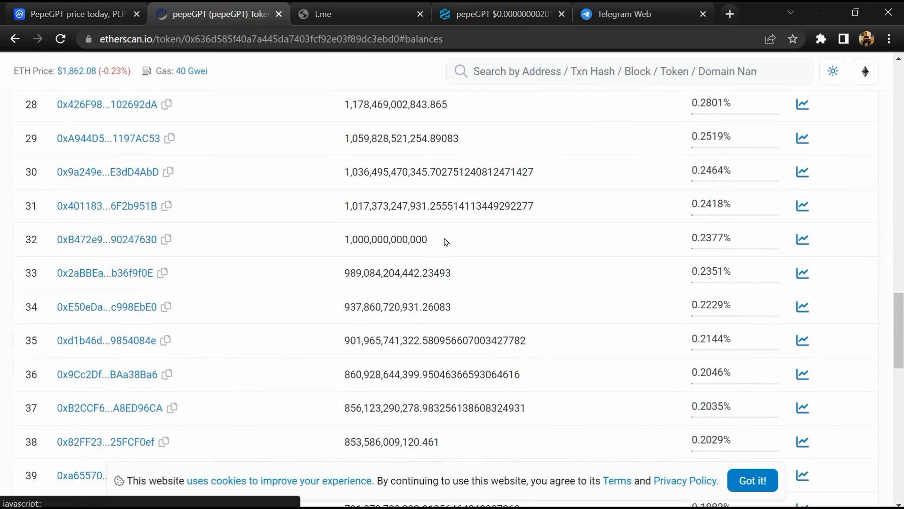
scroll("down", 3)
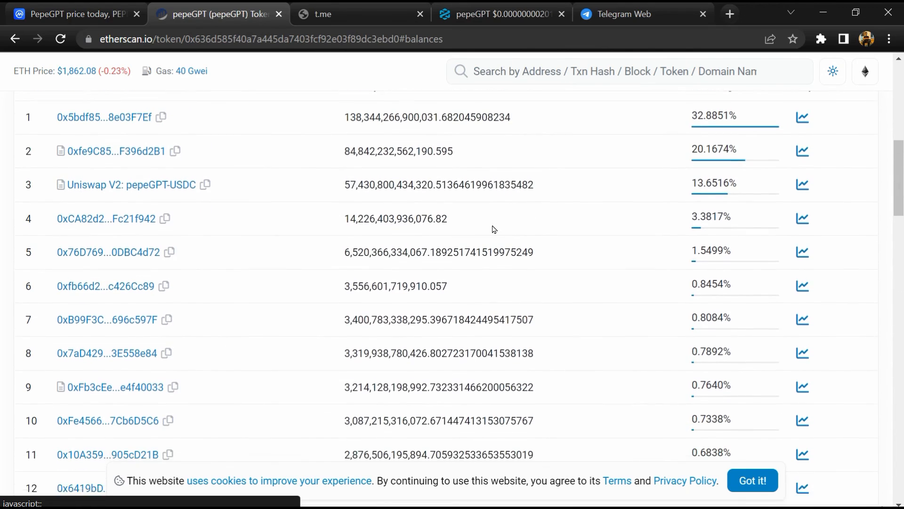
scroll("down", 3)
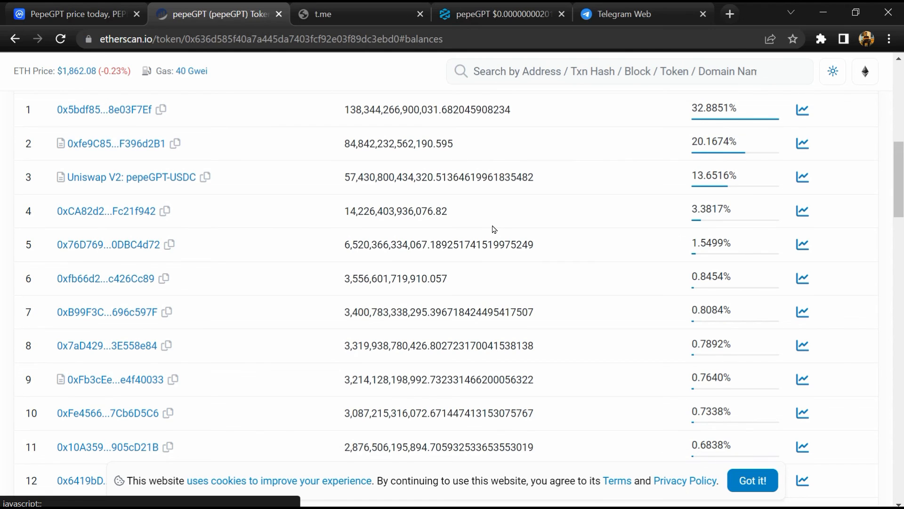